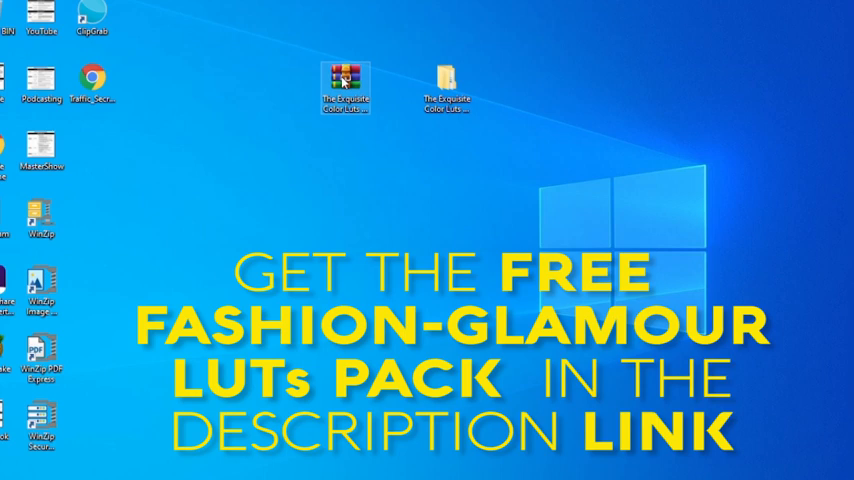
Step: Extract The Exquisite Color Luts Pack zip here, confirming Yes to All on file replacement
right_click(344, 84)
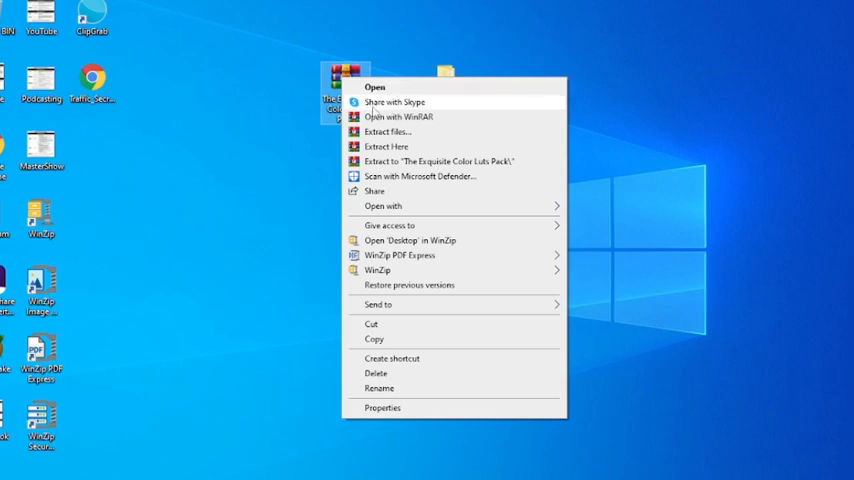
mouse_move(386, 146)
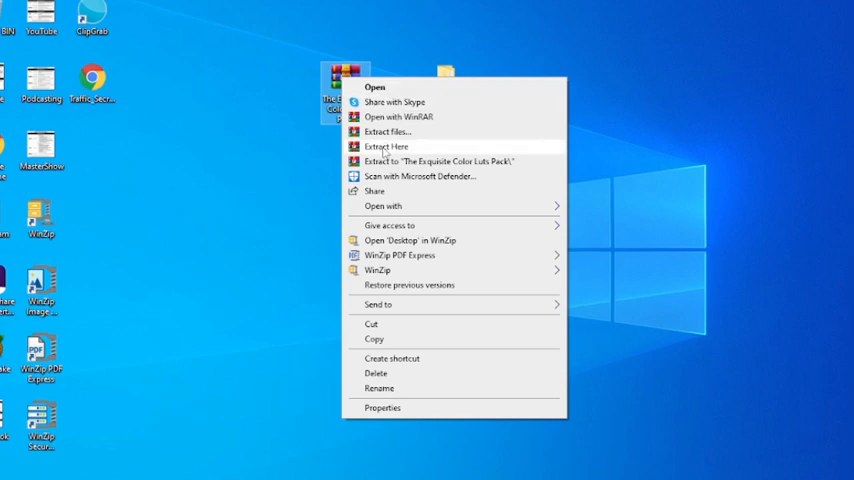
click(388, 146)
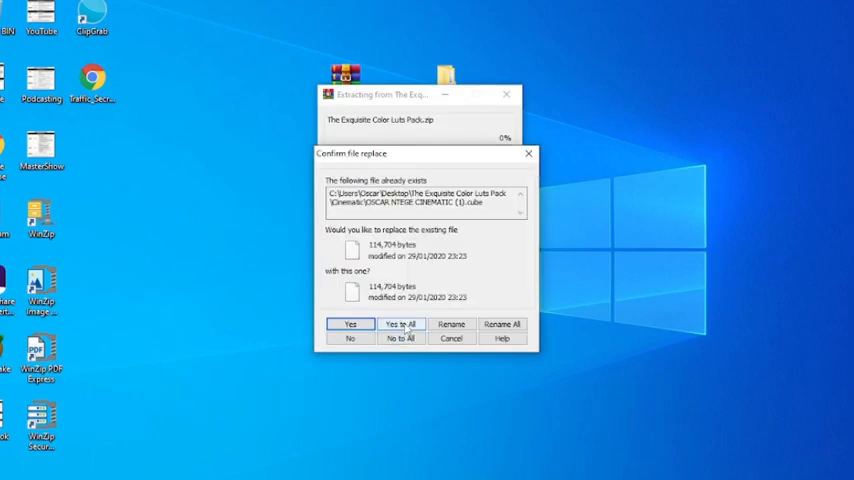
click(400, 324)
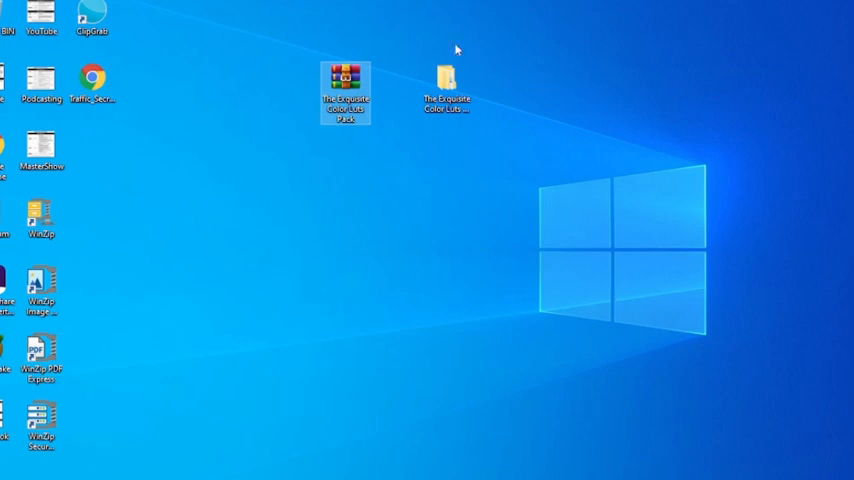
Step: Browse the extracted LUT pack folder listing its seven category subfolders, including Fashion and glamor
click(446, 76)
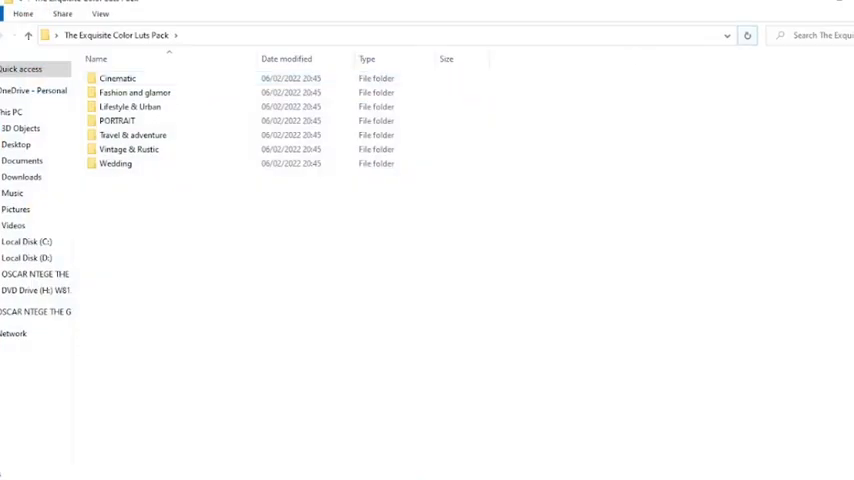
mouse_move(130, 108)
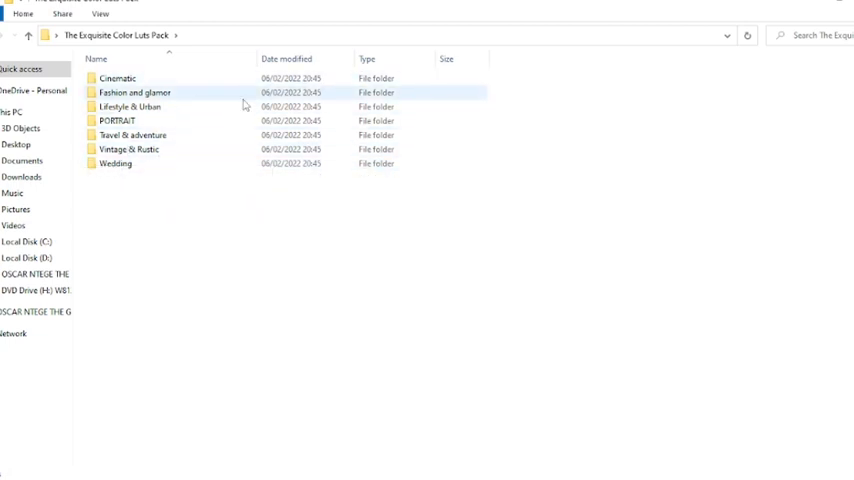
click(116, 164)
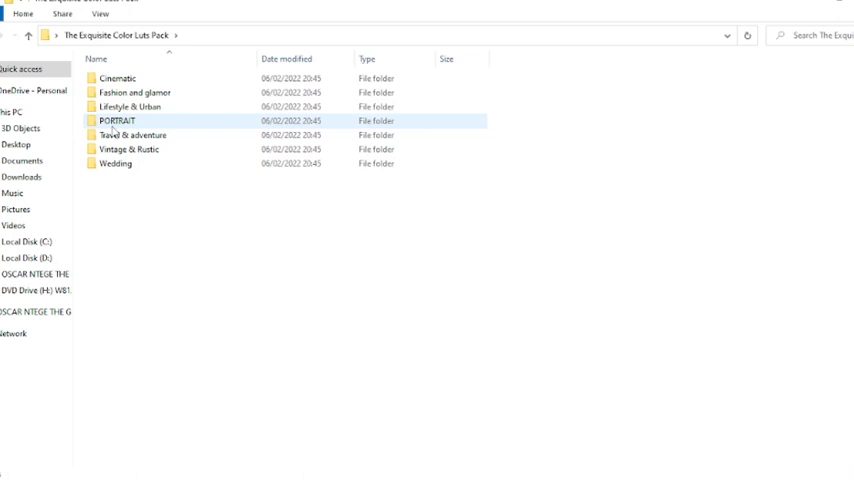
click(132, 92)
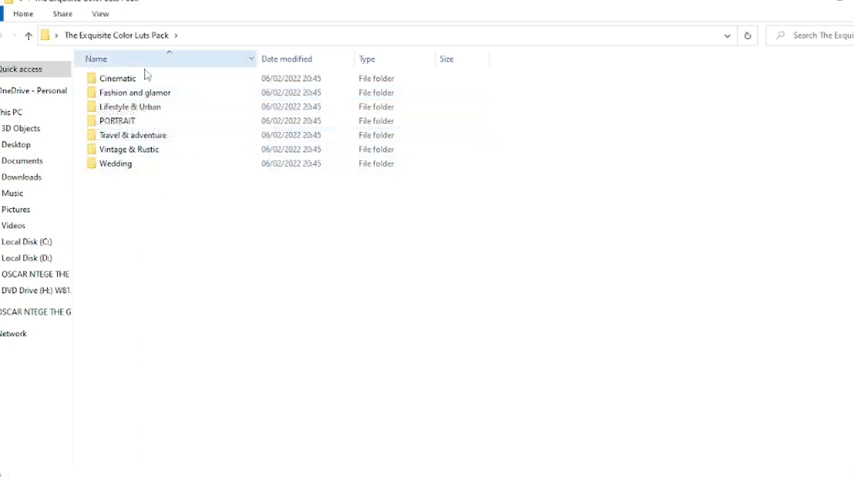
mouse_move(116, 120)
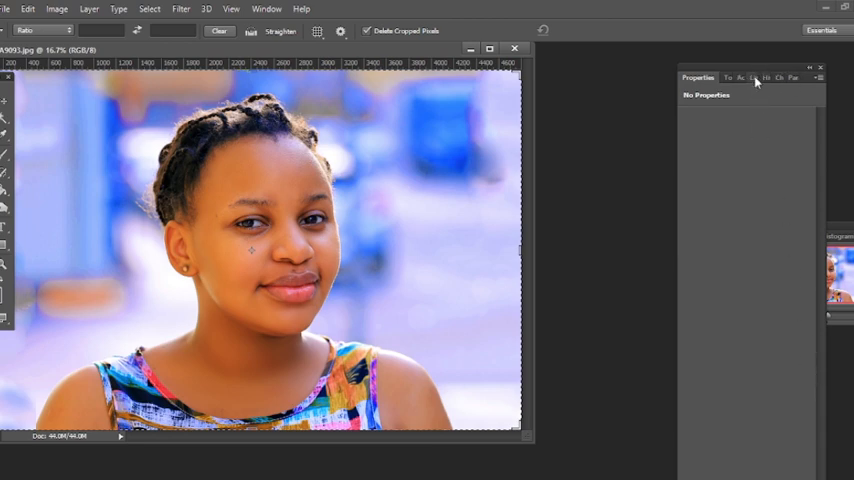
Step: Create a Color Lookup adjustment layer above the portrait from the Layers panel
click(744, 78)
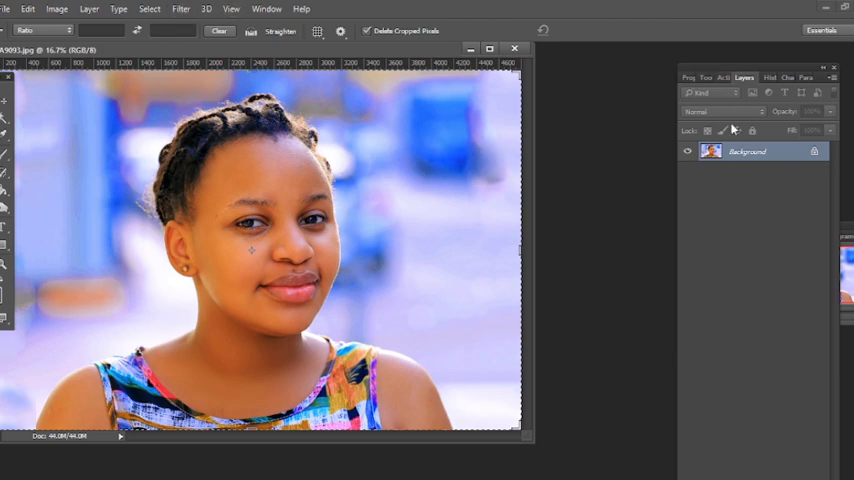
click(266, 8)
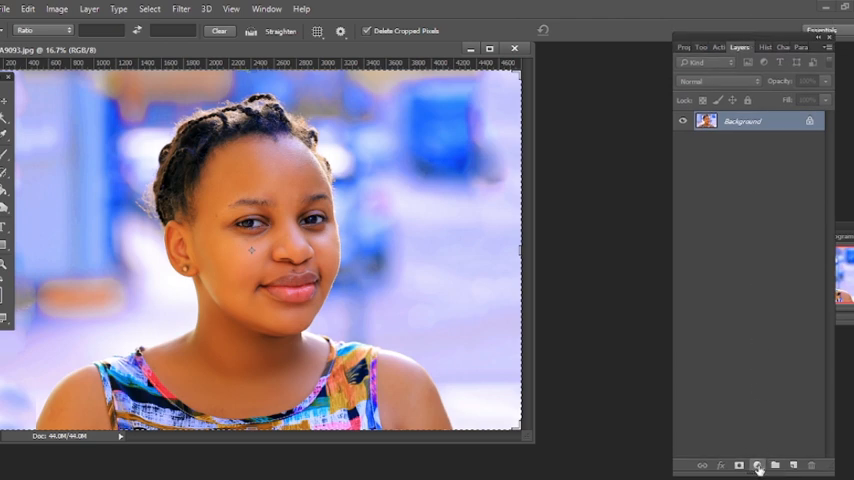
click(756, 464)
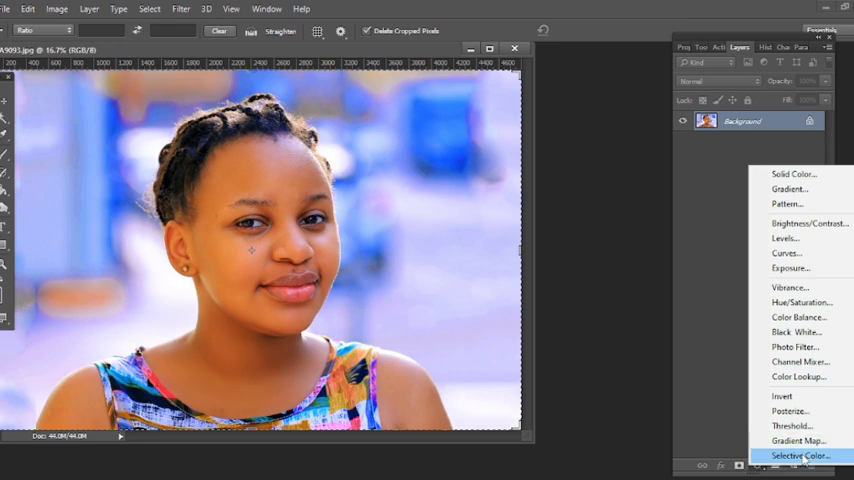
mouse_move(796, 376)
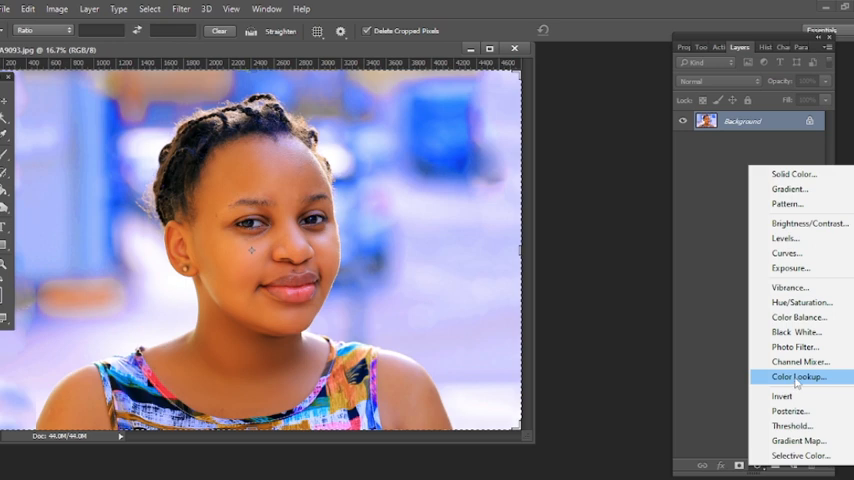
click(796, 376)
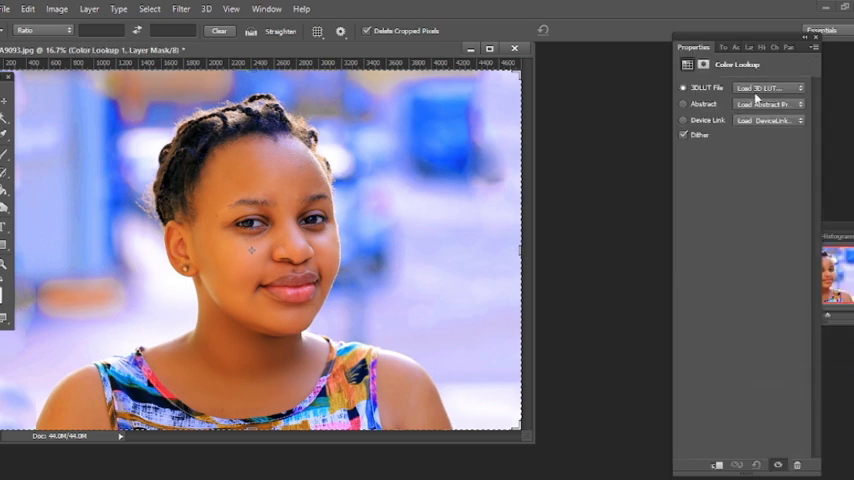
Step: Choose Load 3D LUT from the layer's 3DLUT File list and pick a file
click(770, 88)
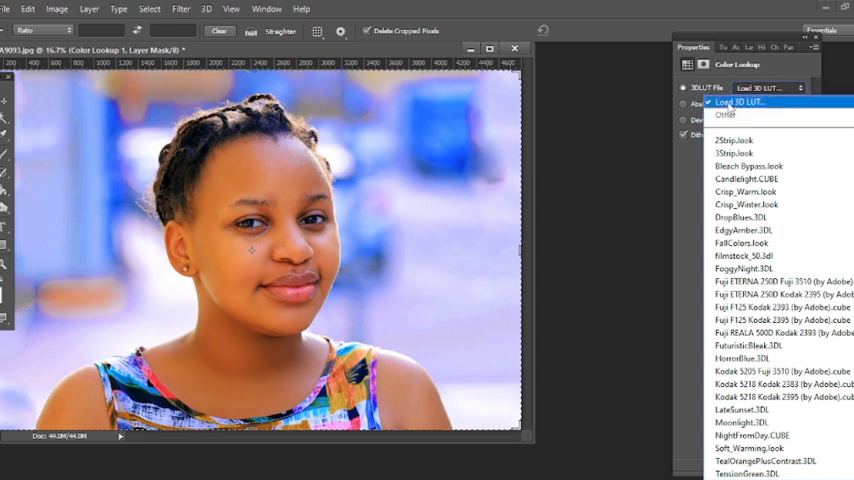
click(748, 102)
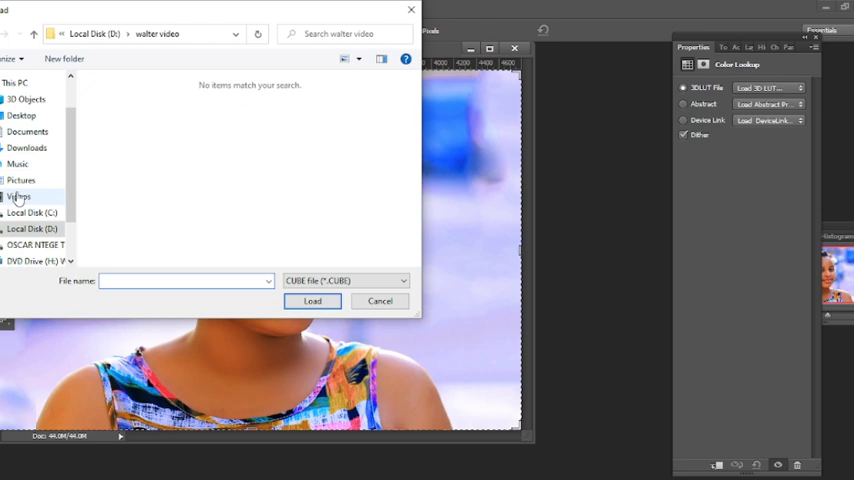
click(380, 300)
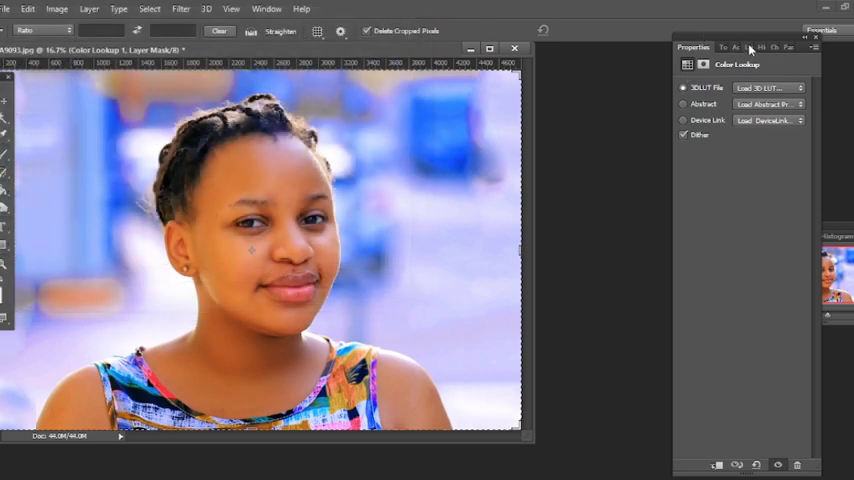
Step: Add a second Color Lookup adjustment layer and choose Load 3D LUT from disk
click(738, 48)
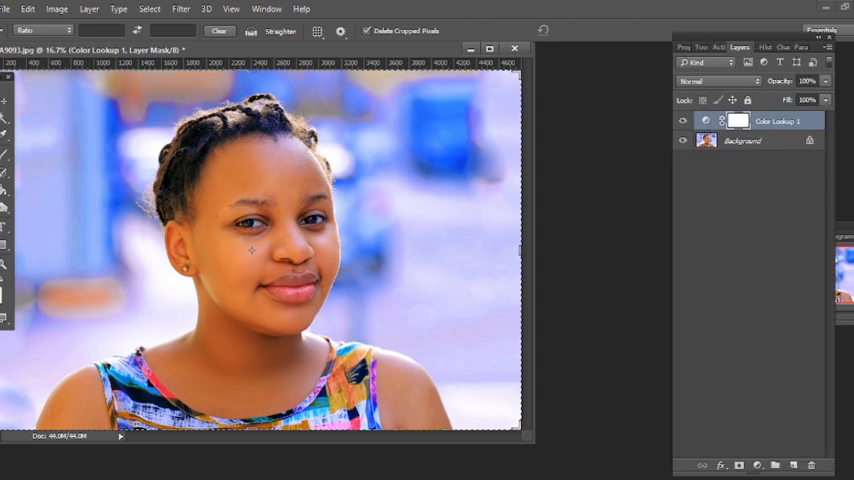
click(740, 466)
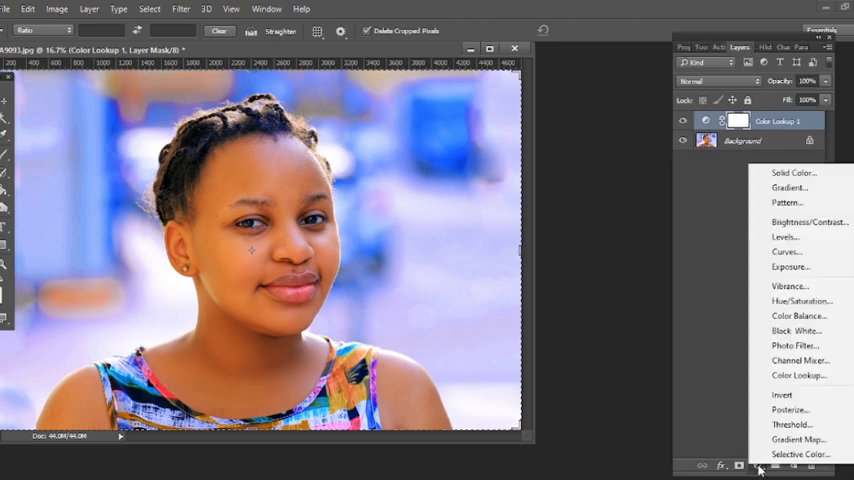
mouse_move(798, 376)
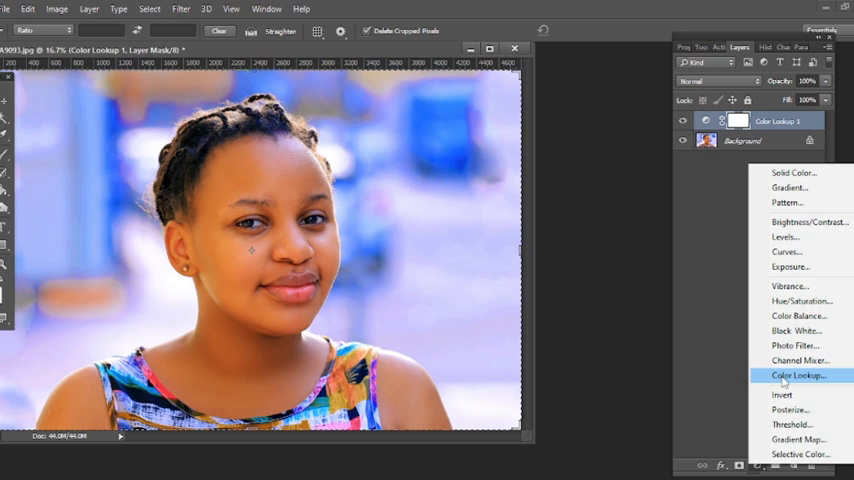
click(796, 376)
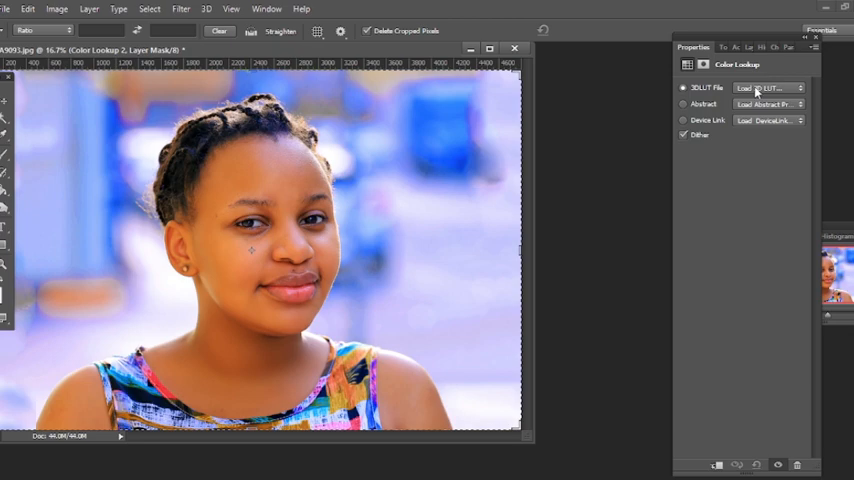
click(768, 88)
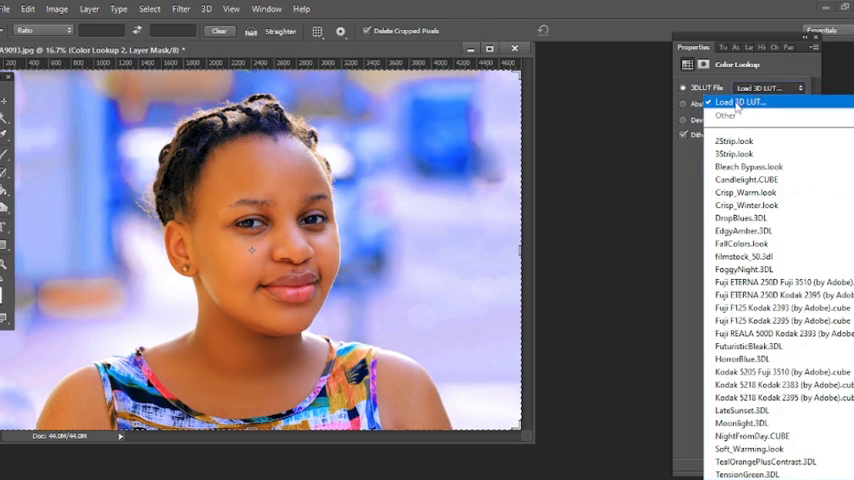
click(744, 100)
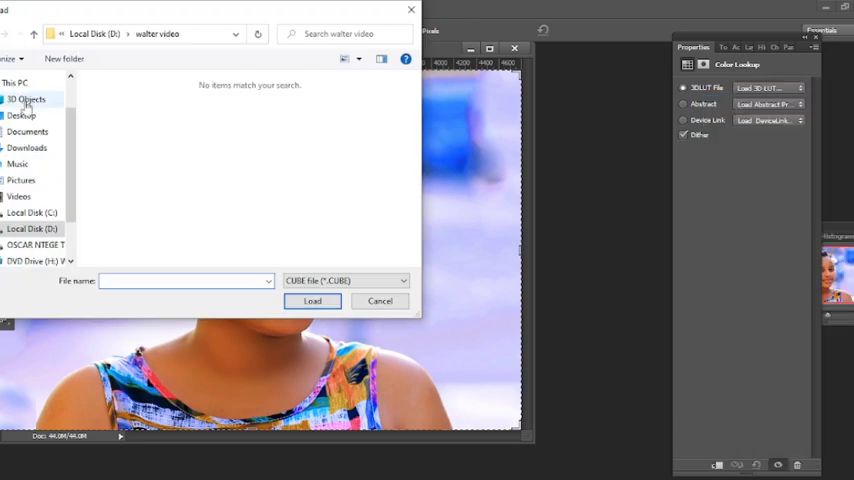
Step: Load an OSCAR NTEGE FASHION .cube from Desktop > LUT pack > Fashion and glamour
click(22, 116)
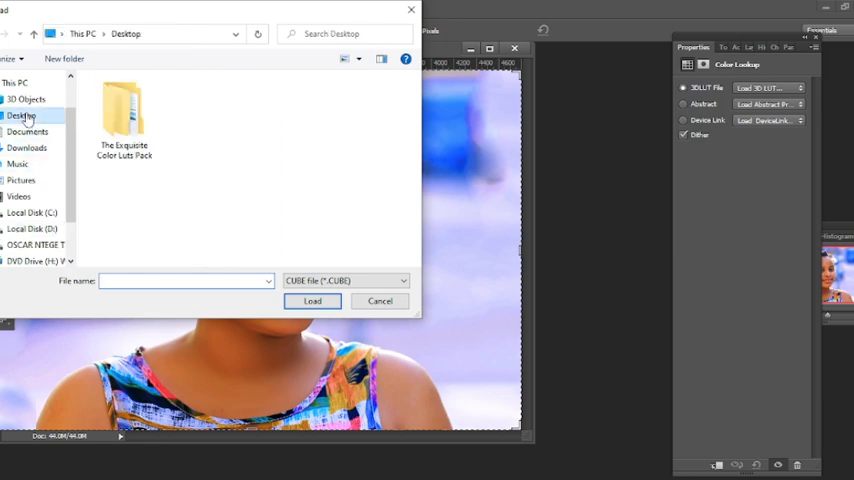
click(124, 116)
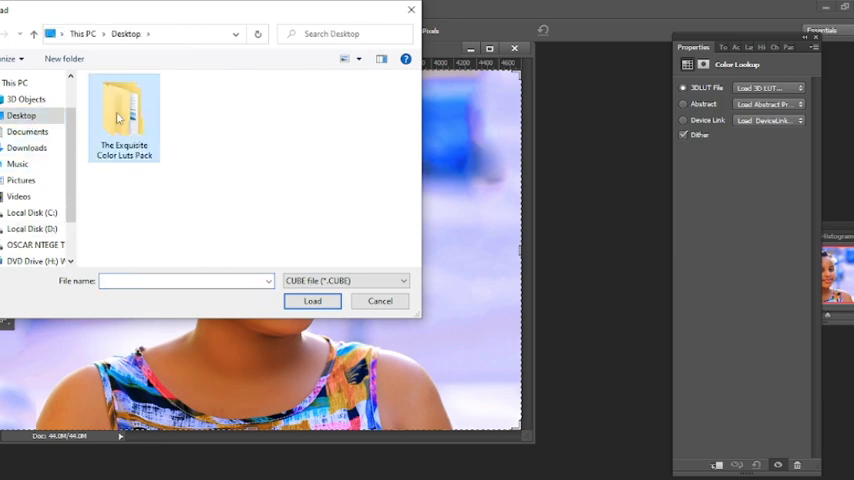
double_click(124, 116)
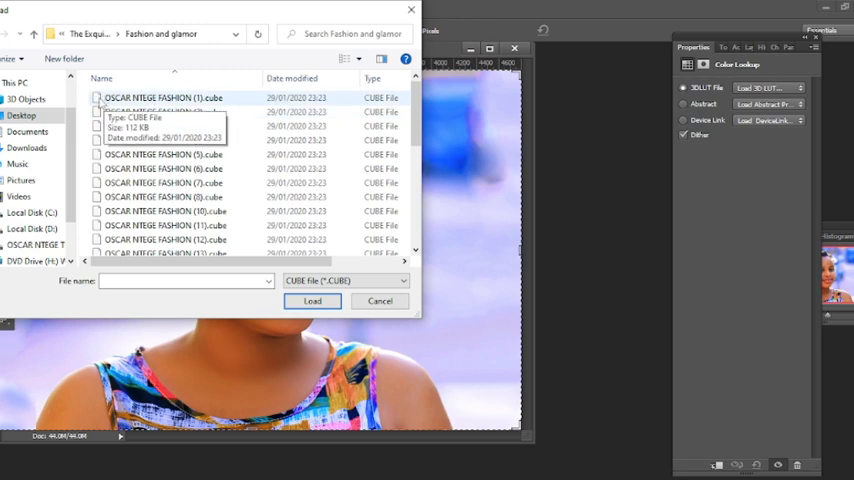
click(312, 300)
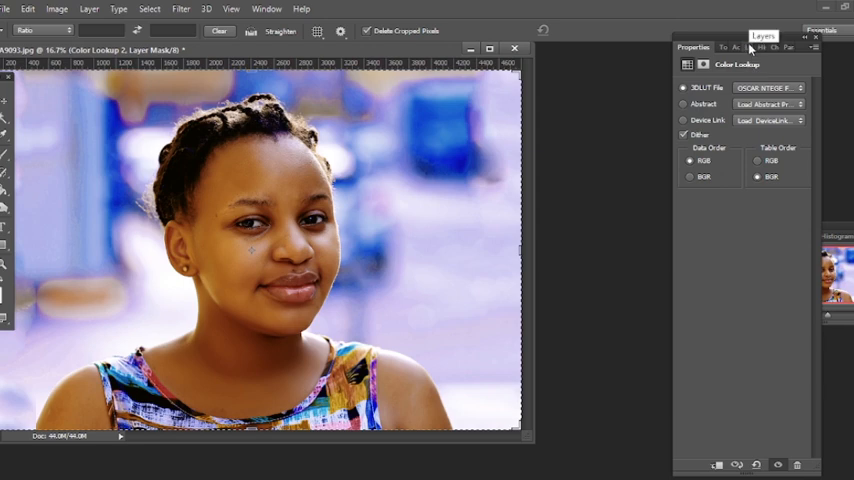
Step: Swap the second Color Lookup layer to another fashion LUT, giving a bright washed-out cyan look
click(738, 48)
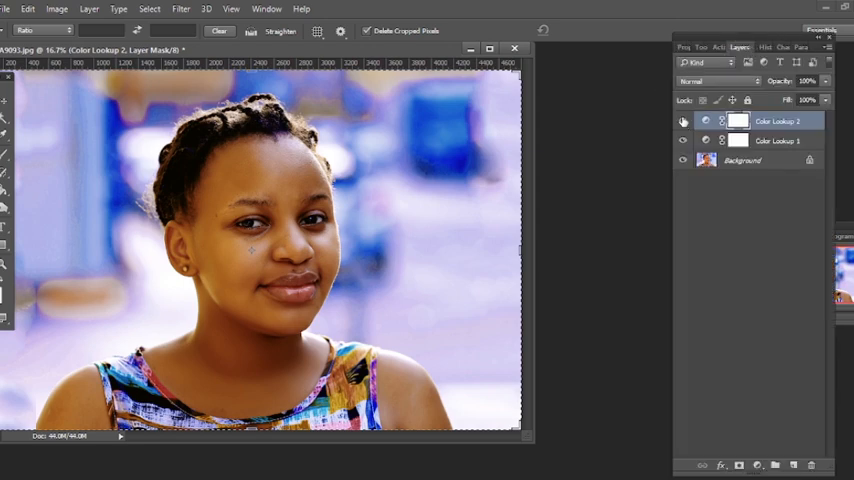
click(684, 120)
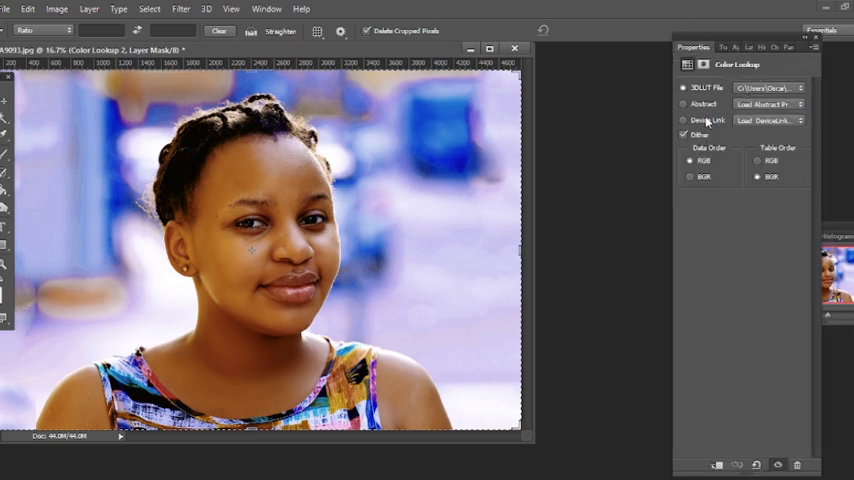
click(770, 88)
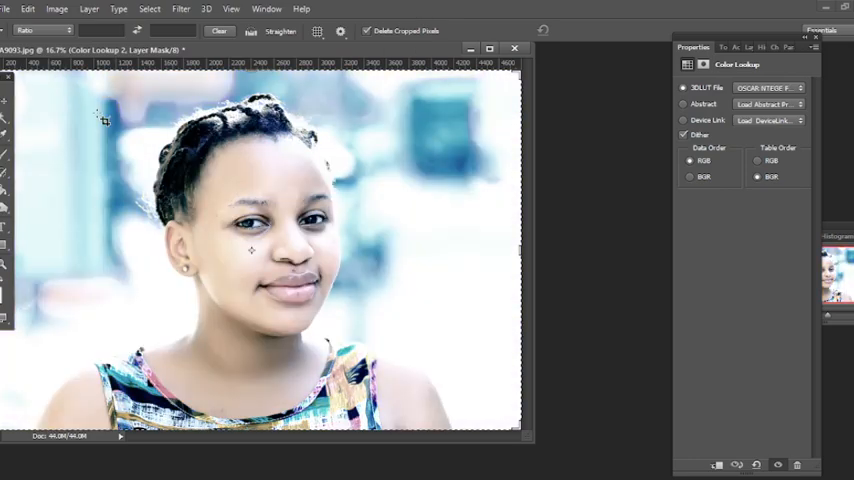
click(740, 48)
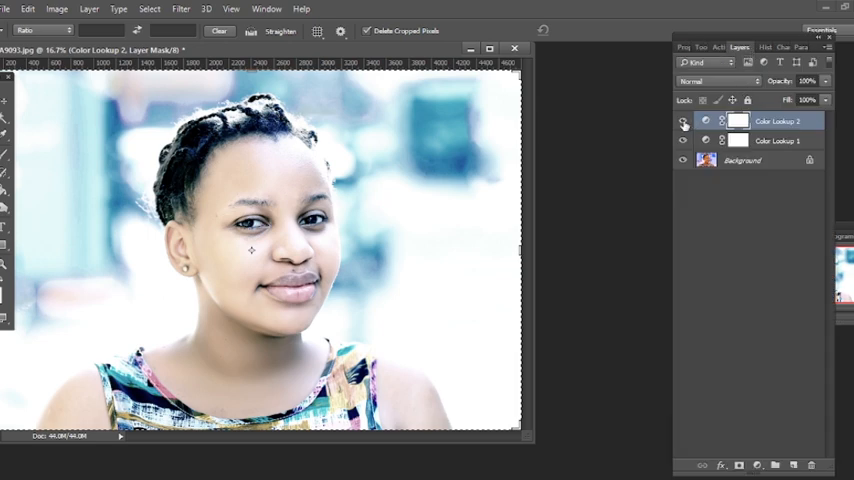
mouse_move(684, 120)
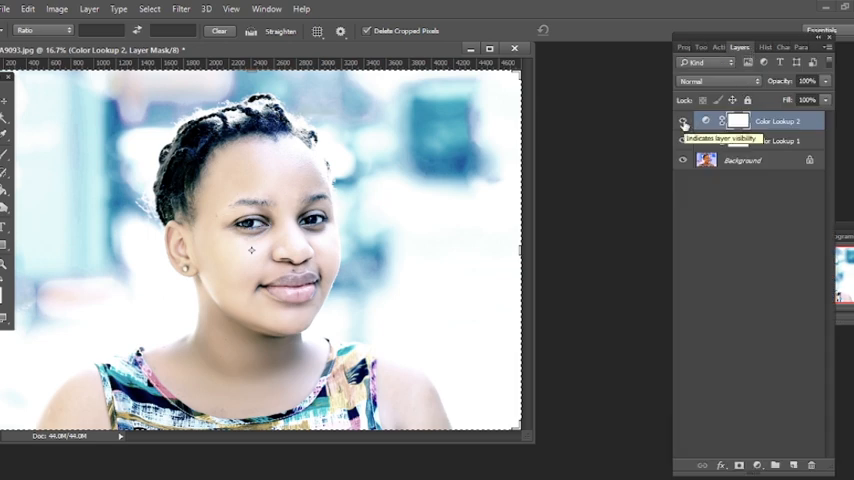